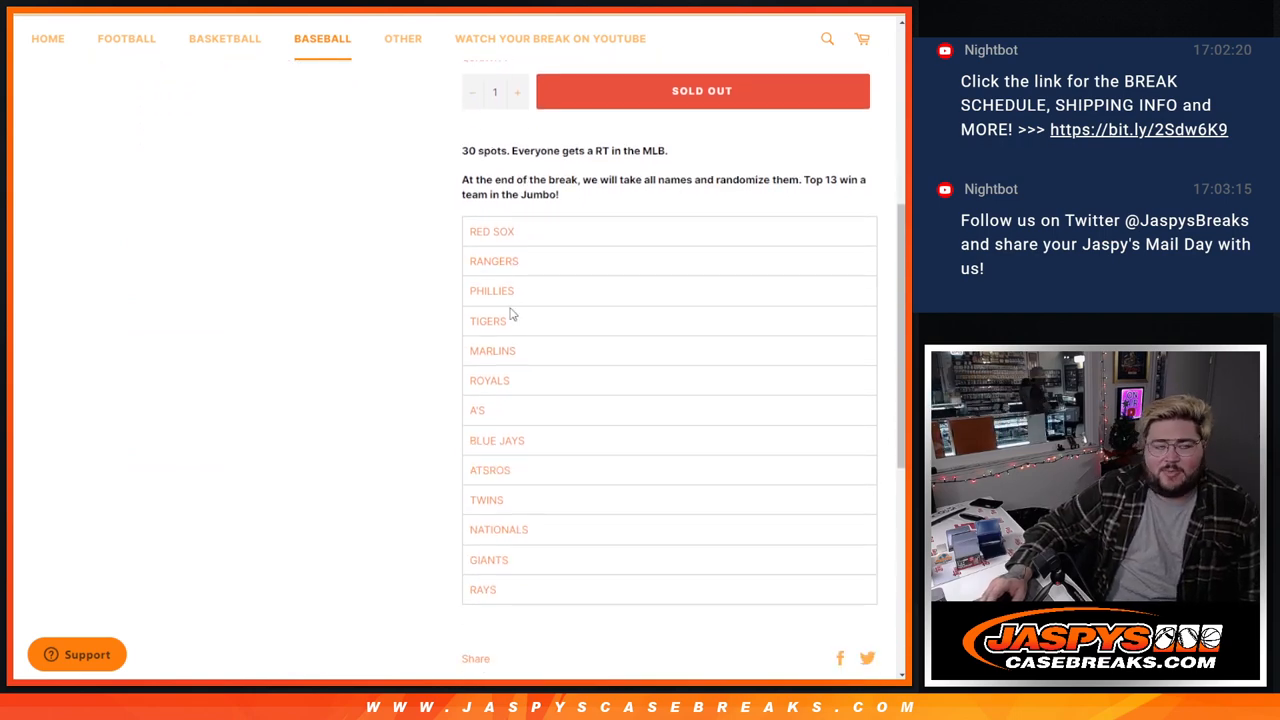
pyautogui.moveTo(464, 248)
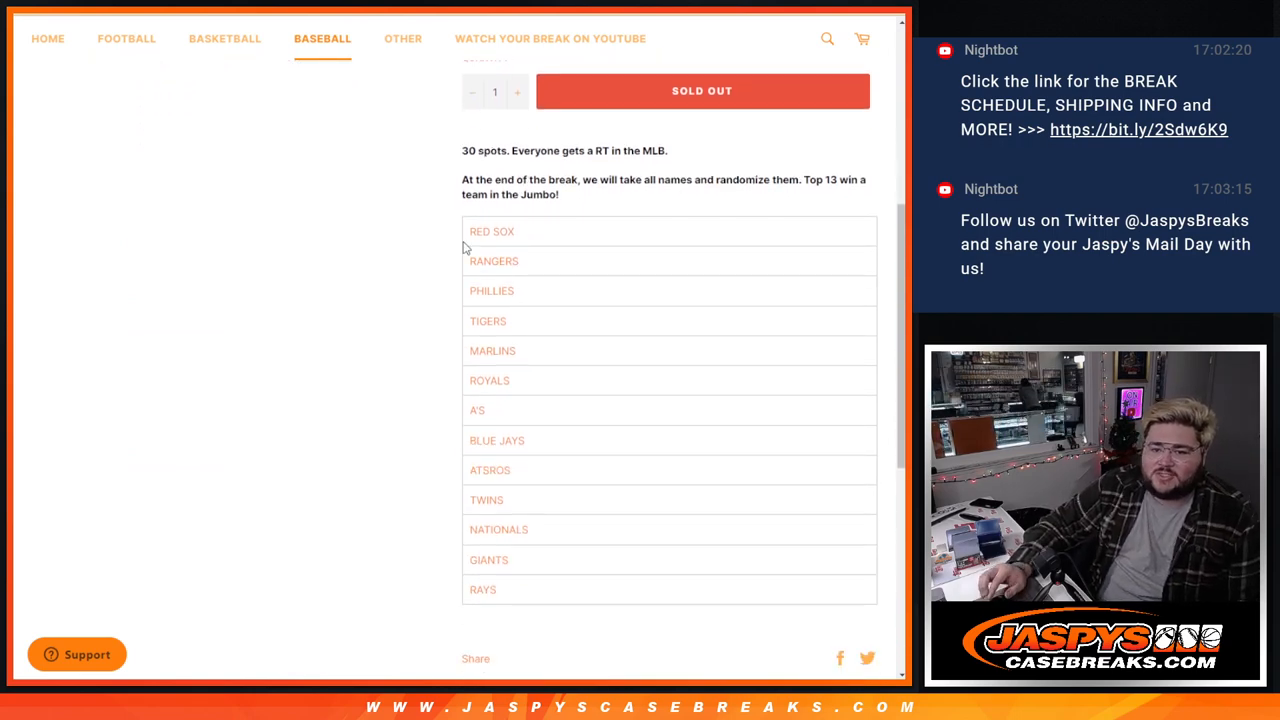